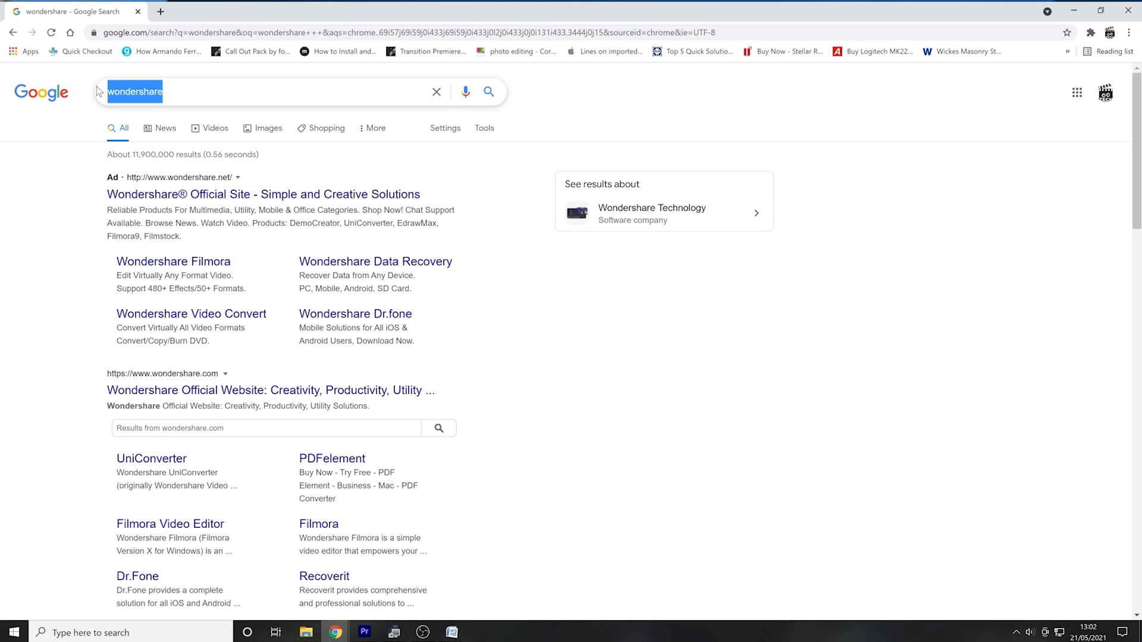
# Step: Search 'youtube', open the YouTube result in a new tab, then close Chrome
pyautogui.write('youtube')
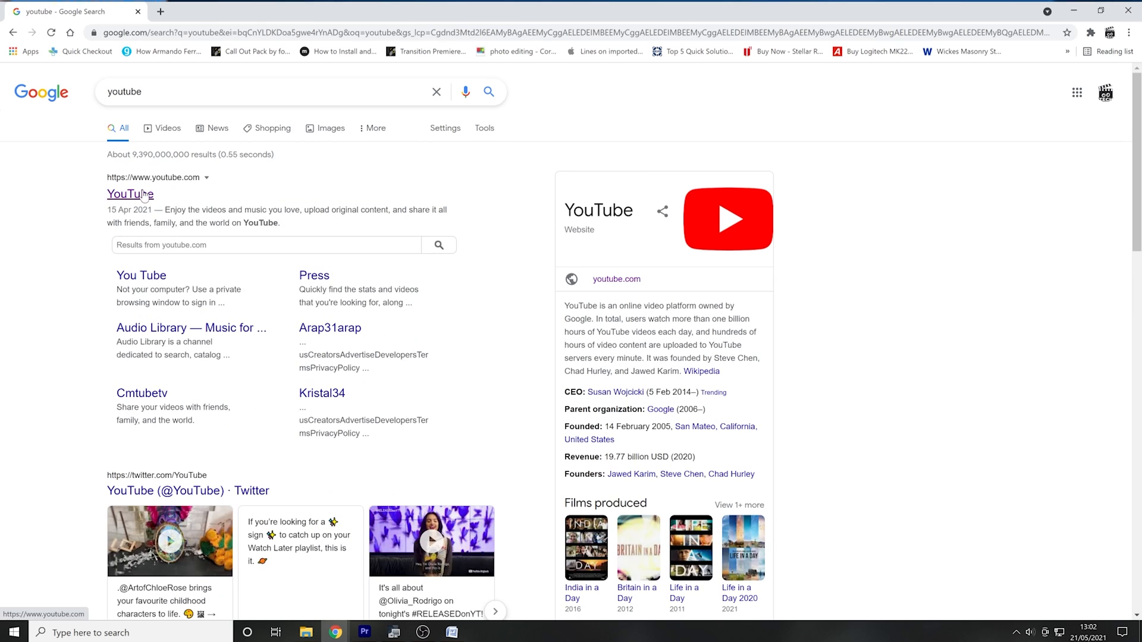
pyautogui.click(130, 194)
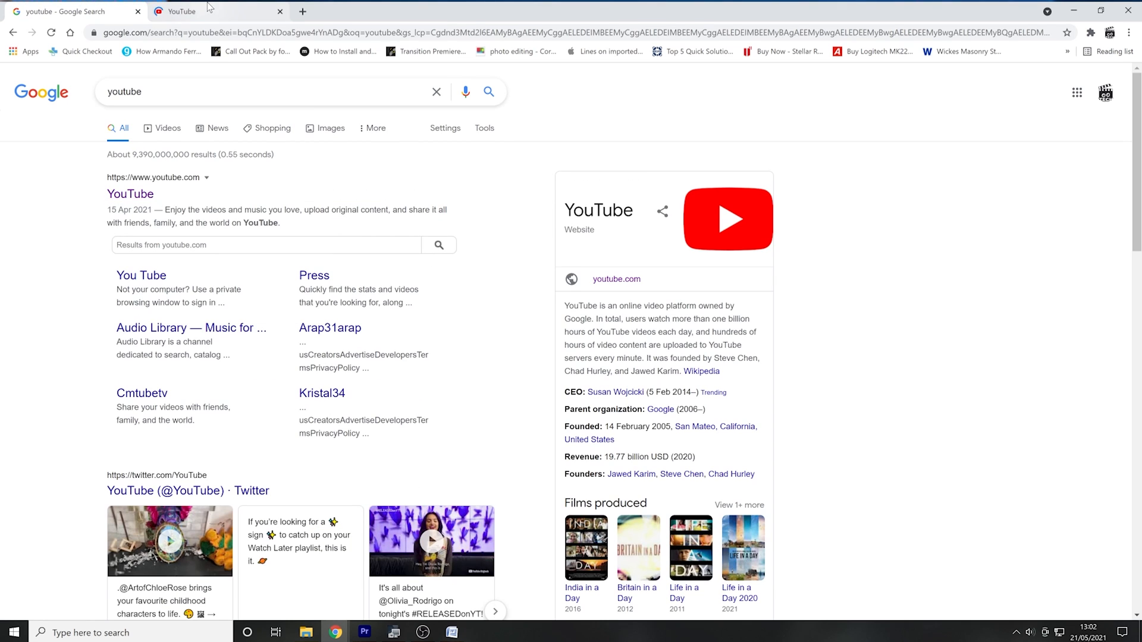
pyautogui.click(179, 11)
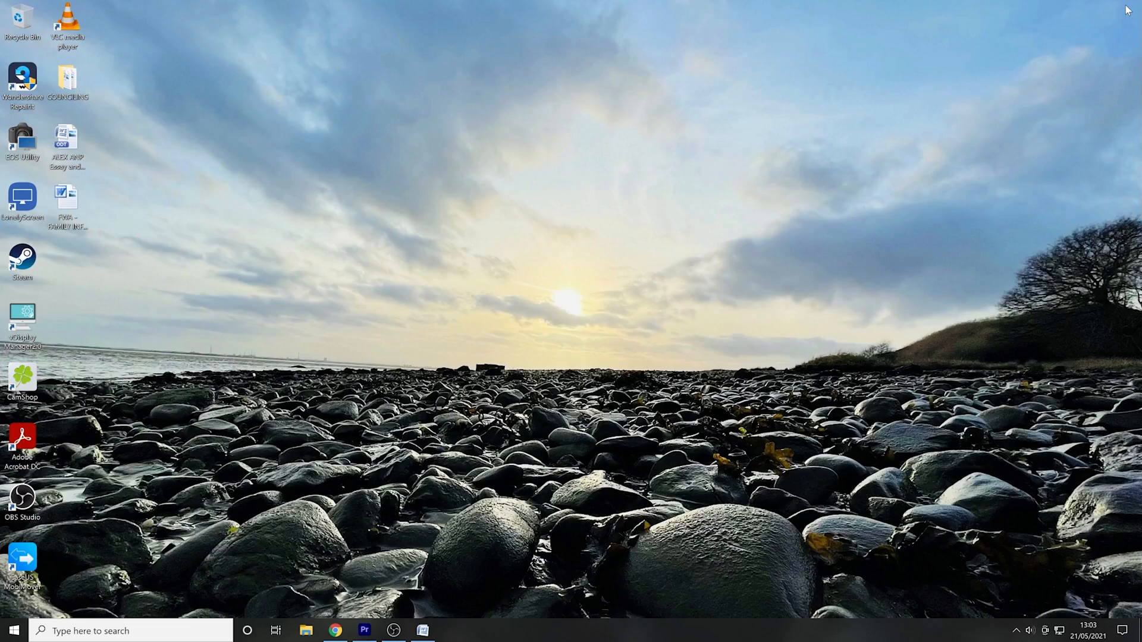
# Step: Relaunch Chrome from the taskbar and search Google using the 'youtube' suggestion
pyautogui.click(335, 637)
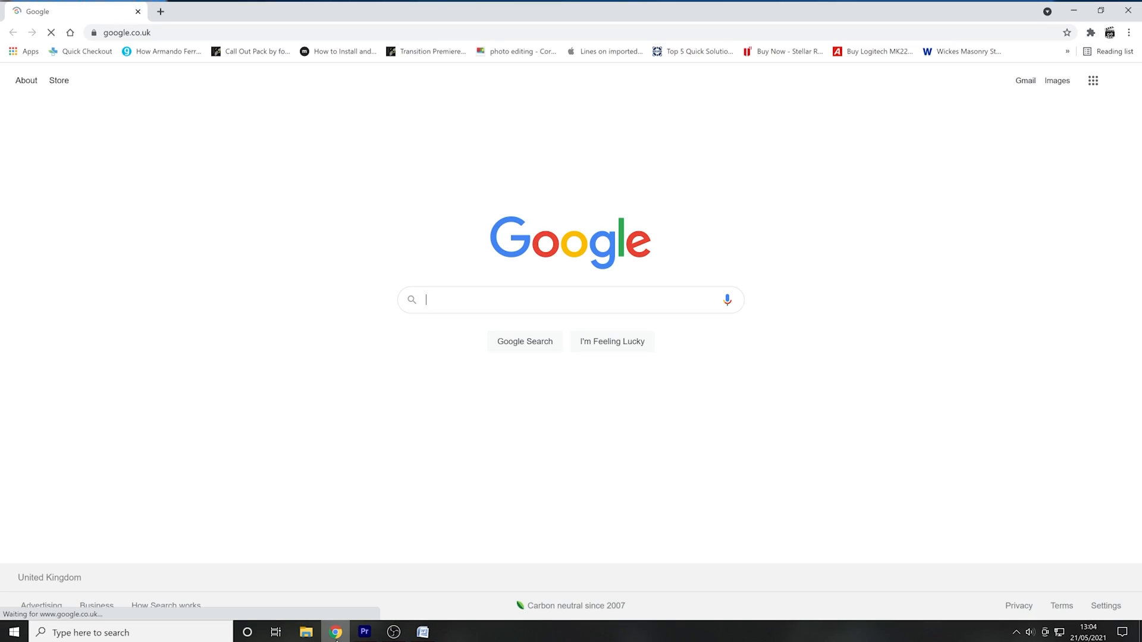
pyautogui.write('you')
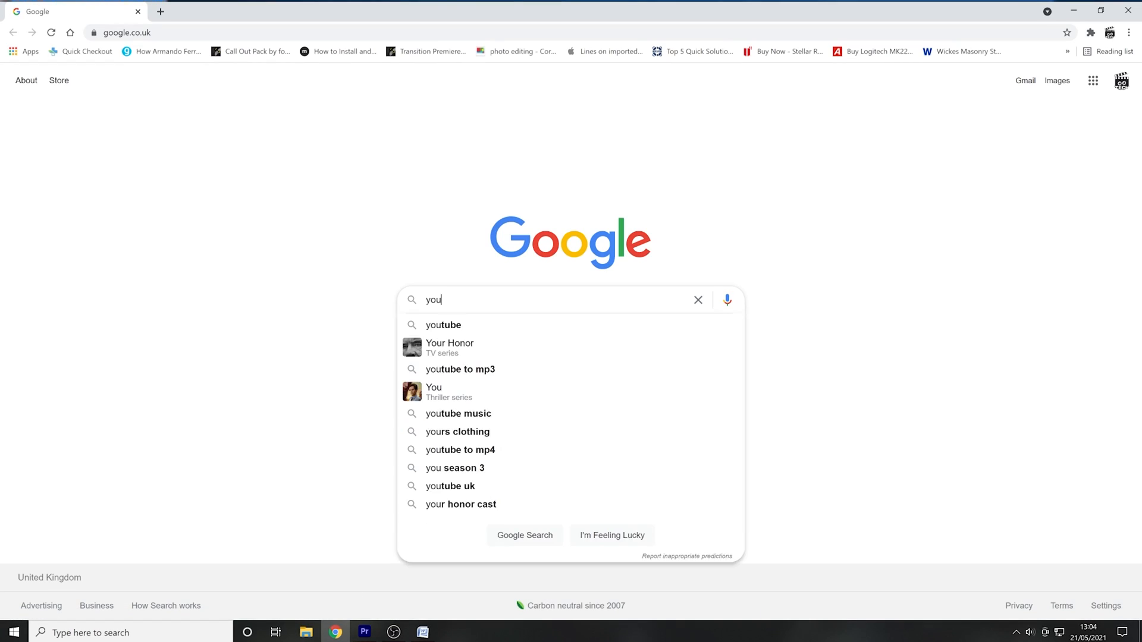
pyautogui.click(443, 325)
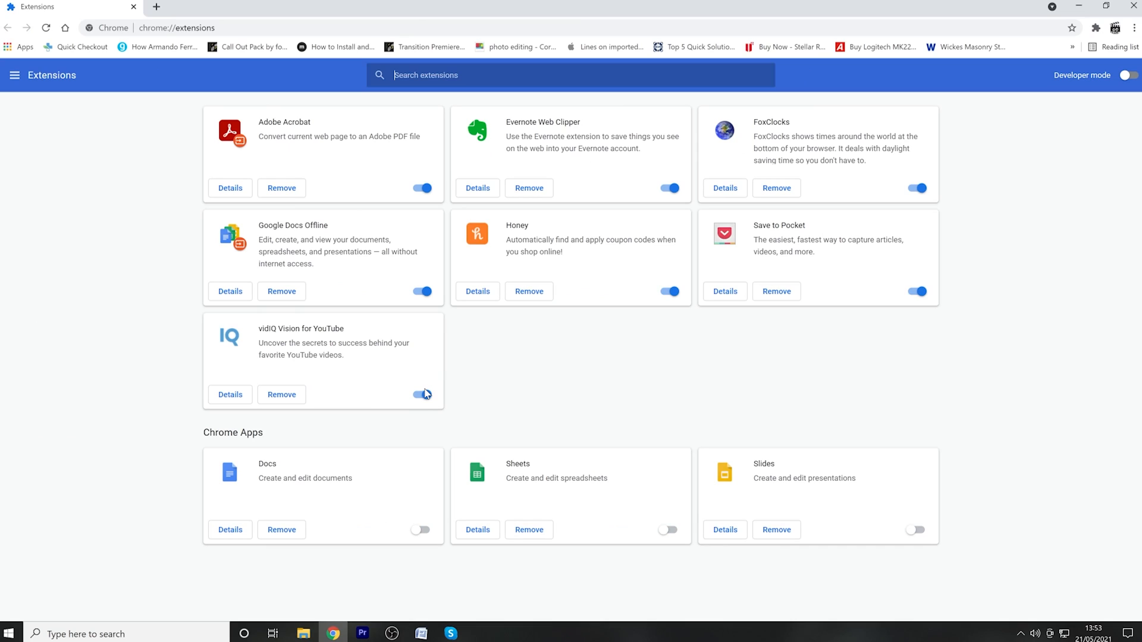
# Step: Switch off vidIQ Vision for YouTube and another installed extension
pyautogui.click(421, 395)
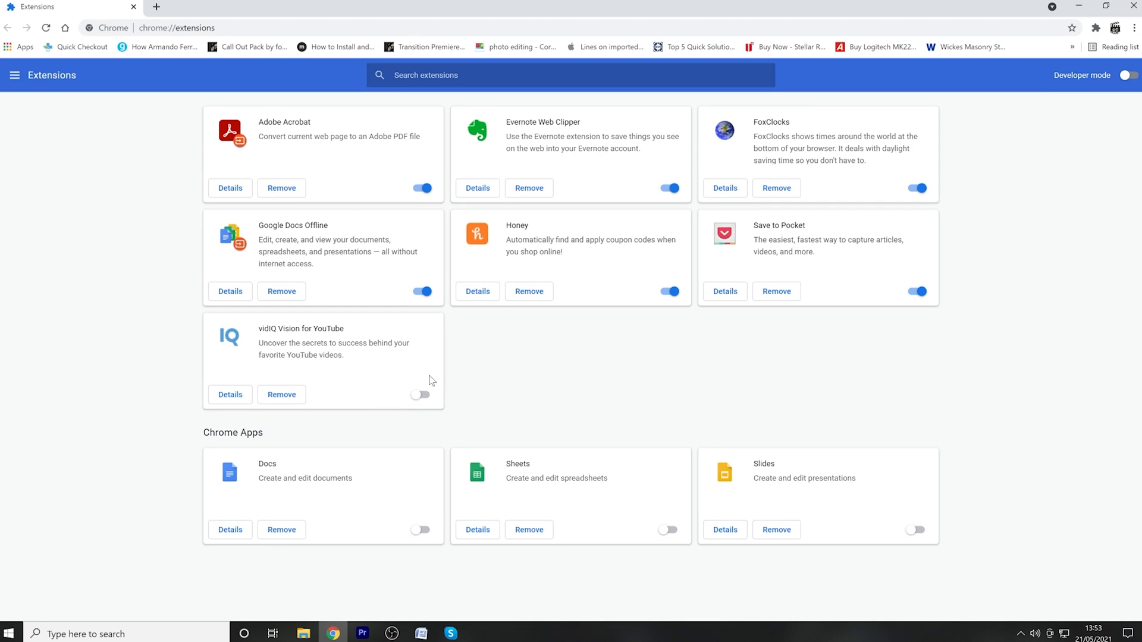
pyautogui.click(422, 292)
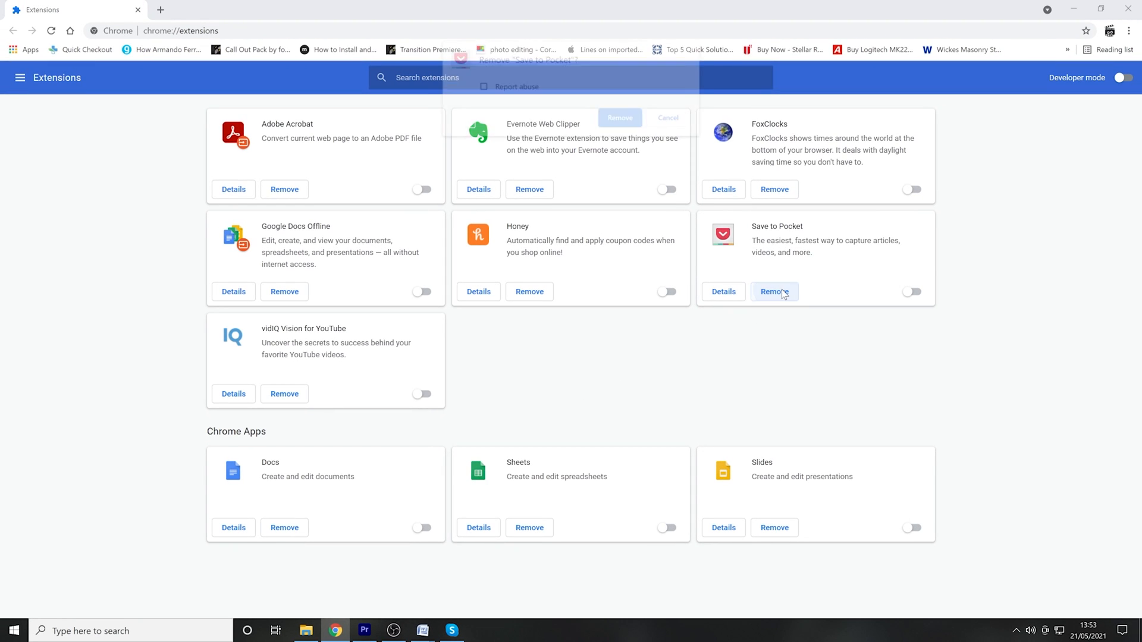
# Step: Confirm removal of the Save to Pocket extension
pyautogui.click(774, 292)
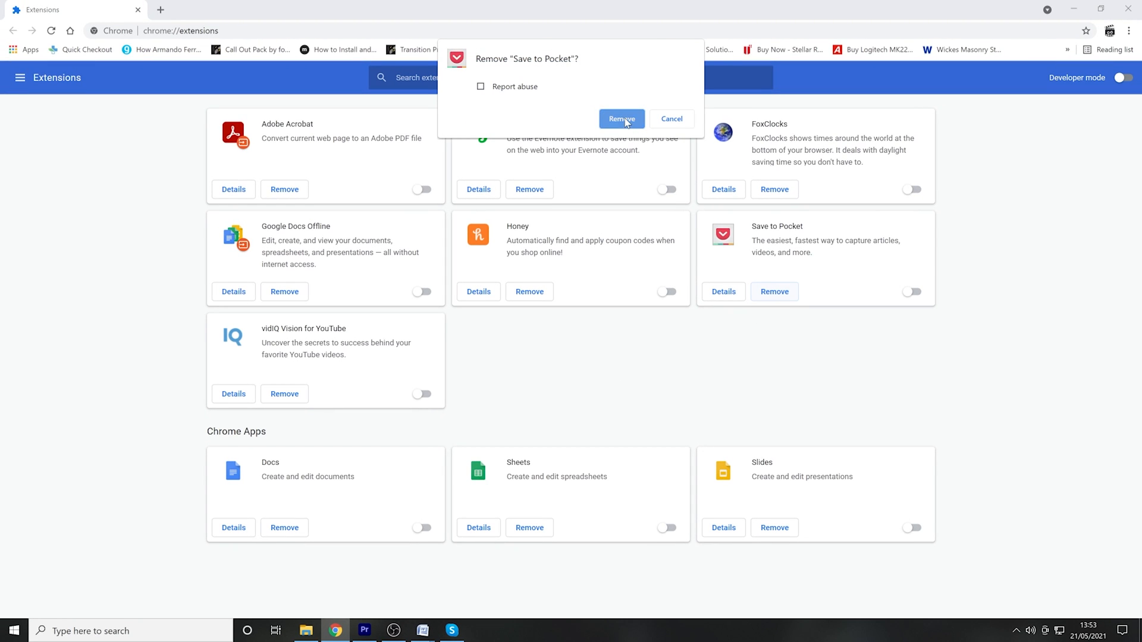